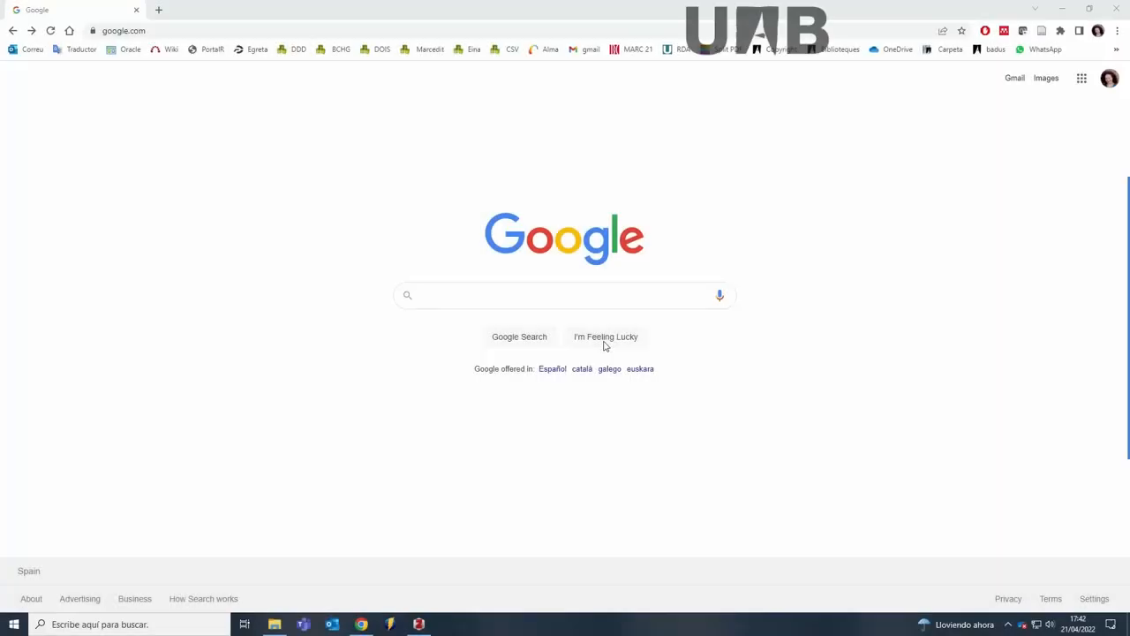
# Step: Search Google for 'comunicar' to find the Revista Comunicar journal
pyautogui.click(536, 295)
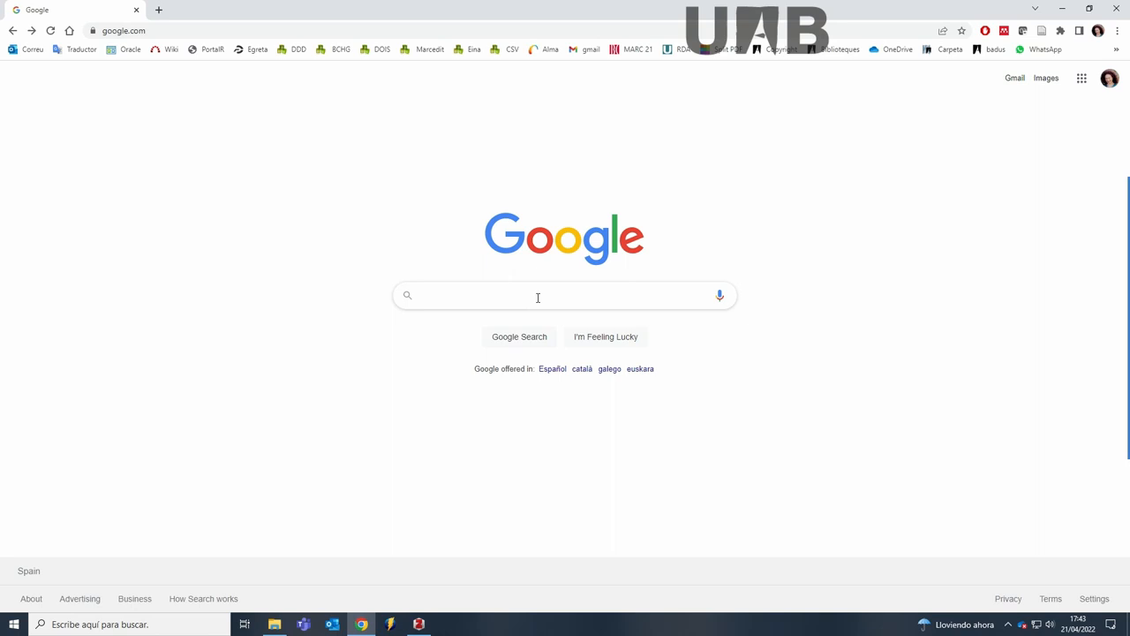
pyautogui.write('comunicar')
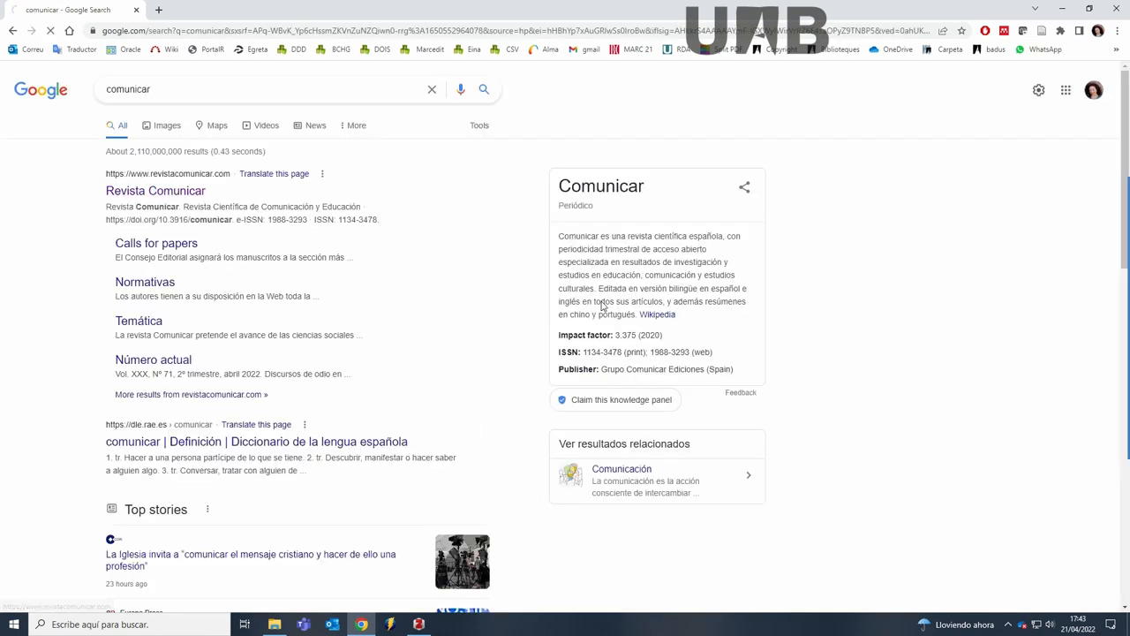
# Step: View the Comunicar RSS feed at revistacomunicar.com/rss/ and copy its address
pyautogui.click(156, 191)
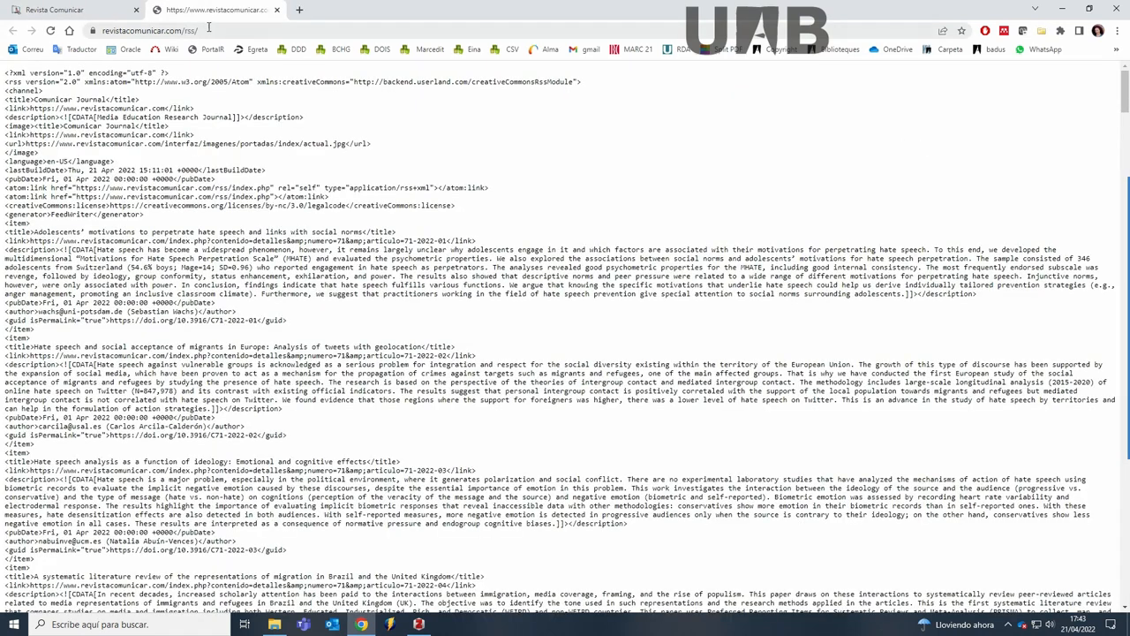
pyautogui.rightClick(150, 30)
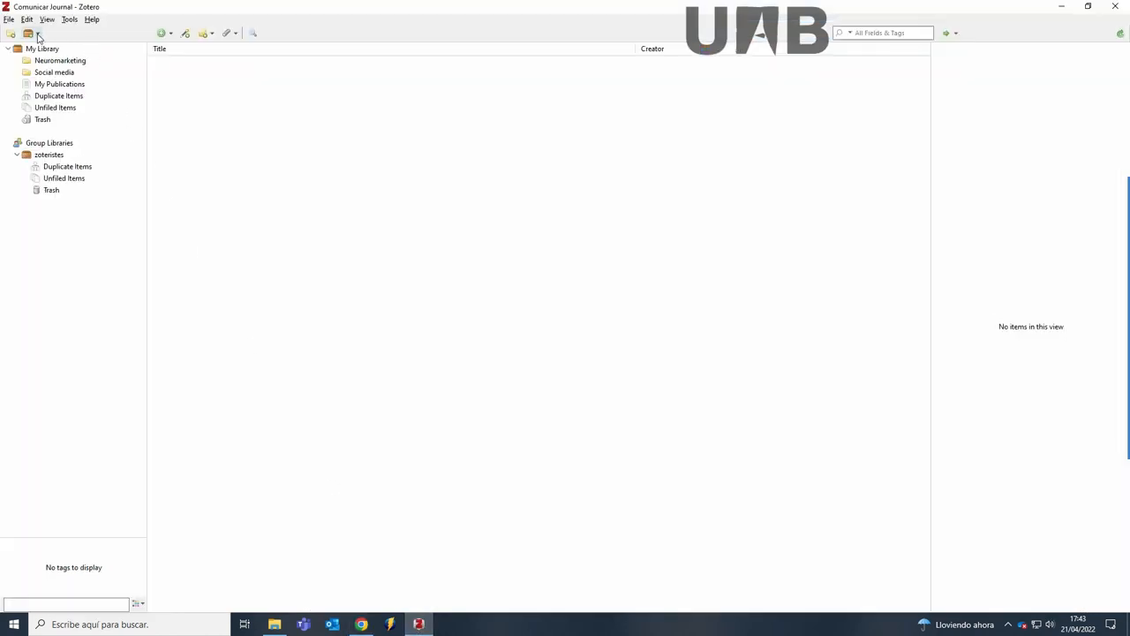
pyautogui.click(28, 32)
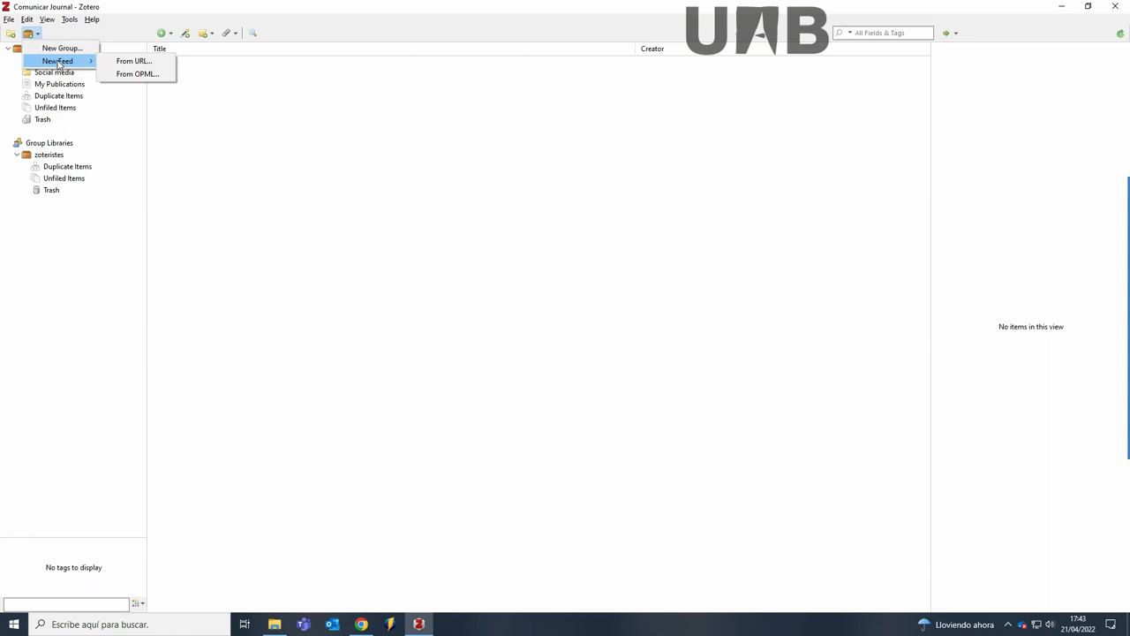
pyautogui.click(133, 60)
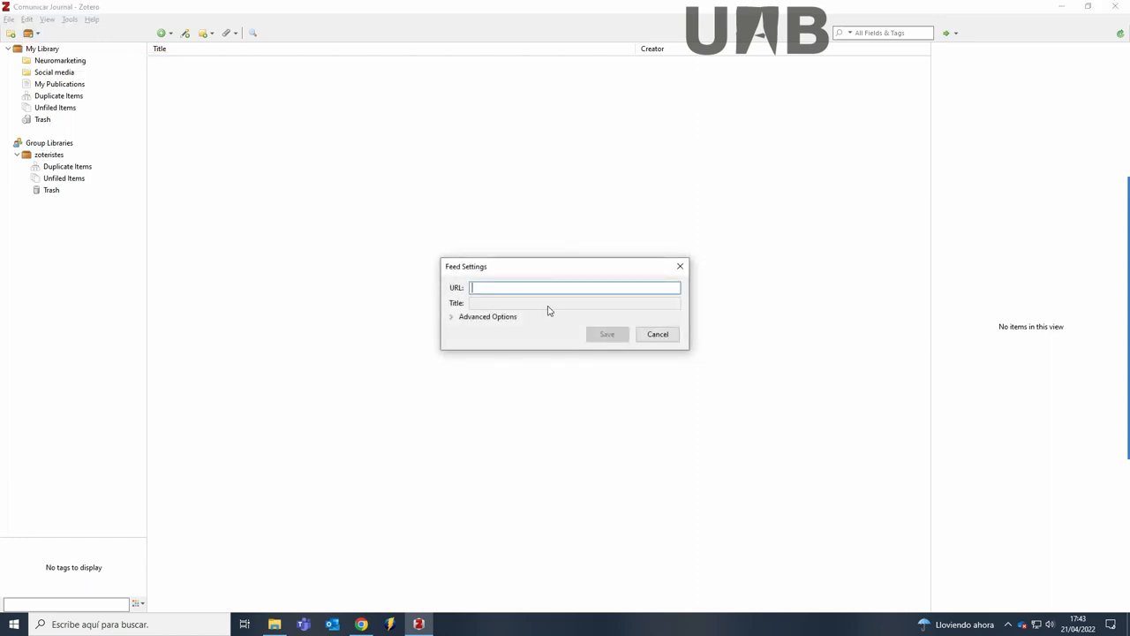
pyautogui.write('https://www.revistacomunicar.com/rss/')
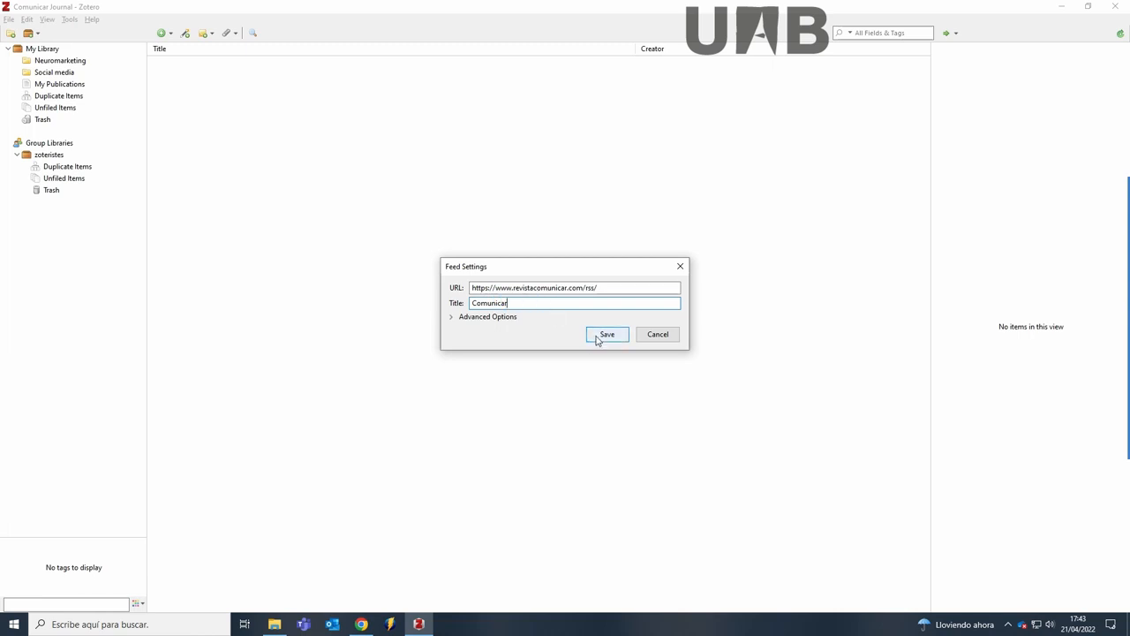
pyautogui.click(607, 334)
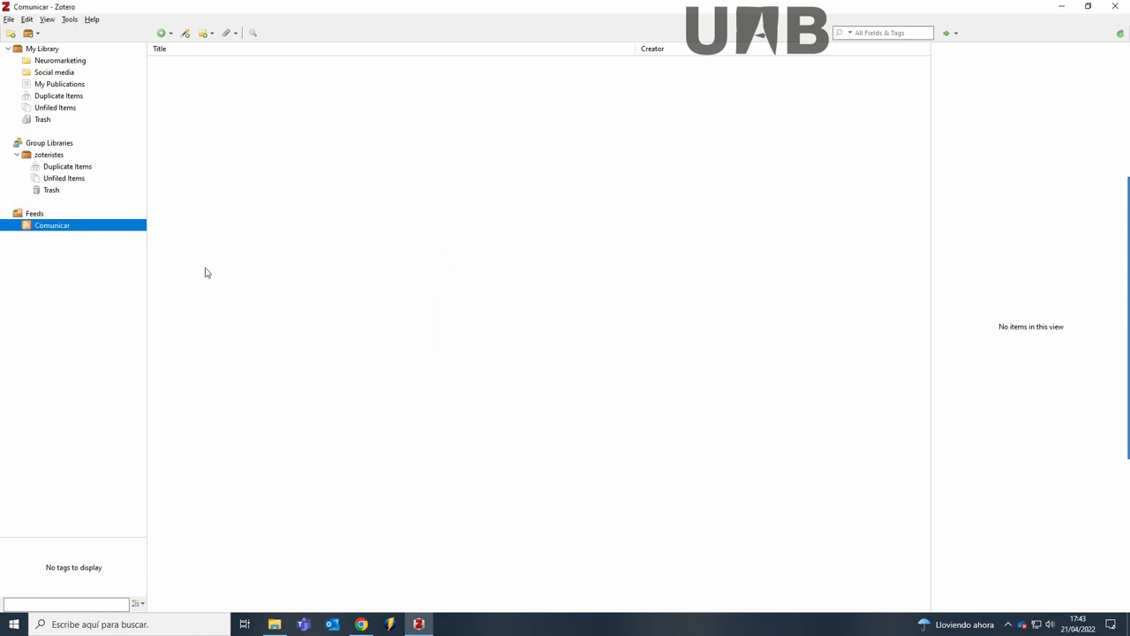
# Step: Filter the Comunicar feed's articles by 'social media' and choose two to save
pyautogui.click(51, 224)
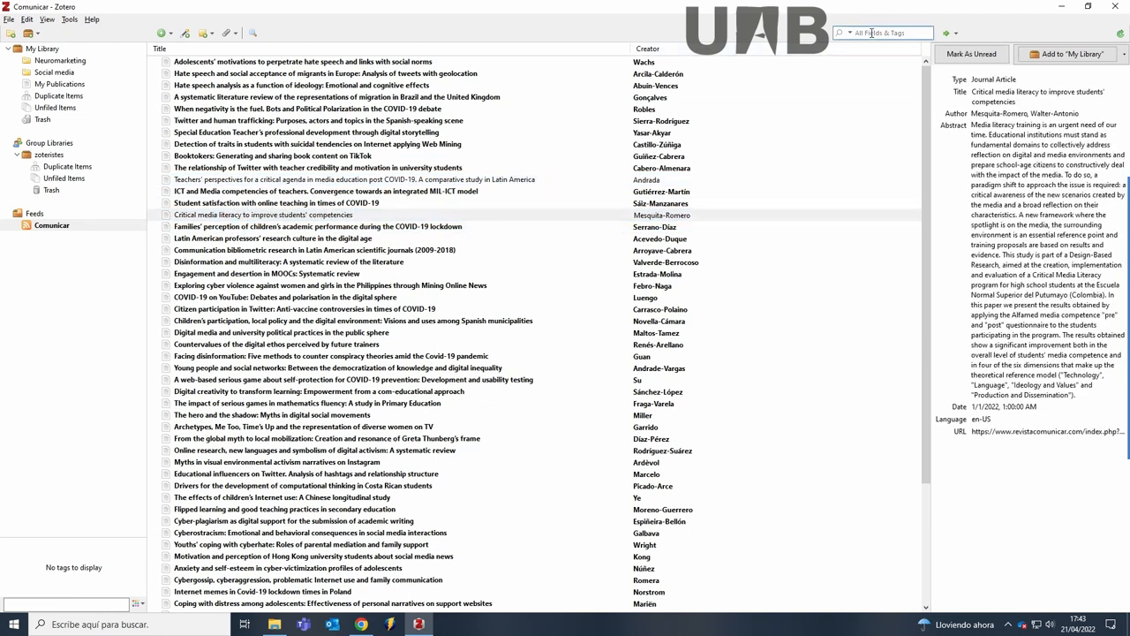
pyautogui.write('social media')
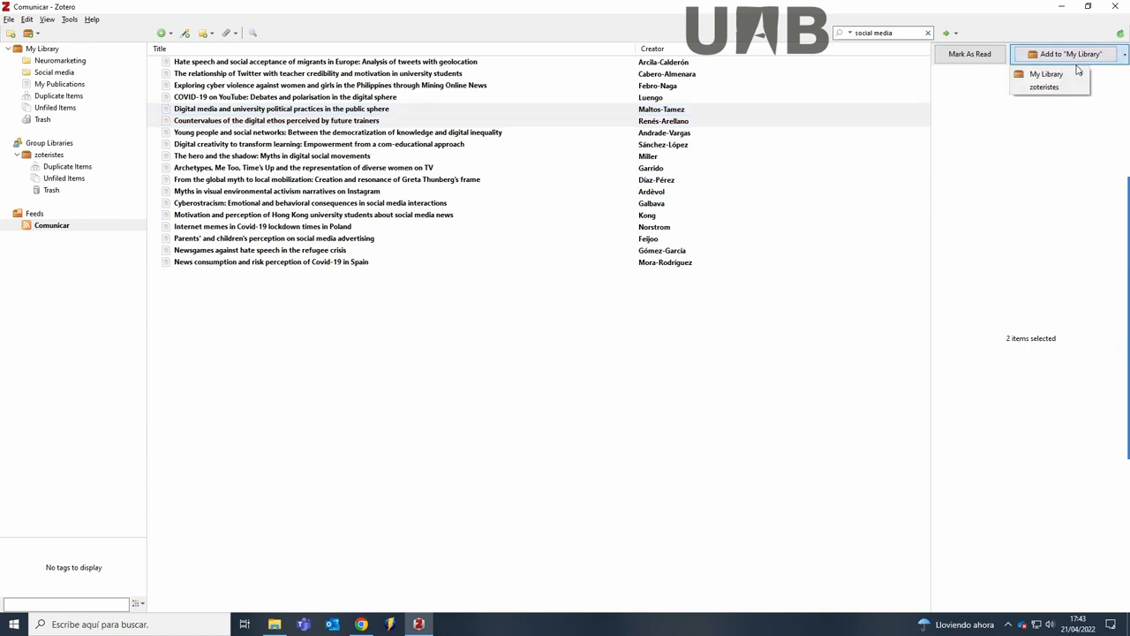
# Step: Save the two articles into the Social media collection and view them there
pyautogui.click(1046, 74)
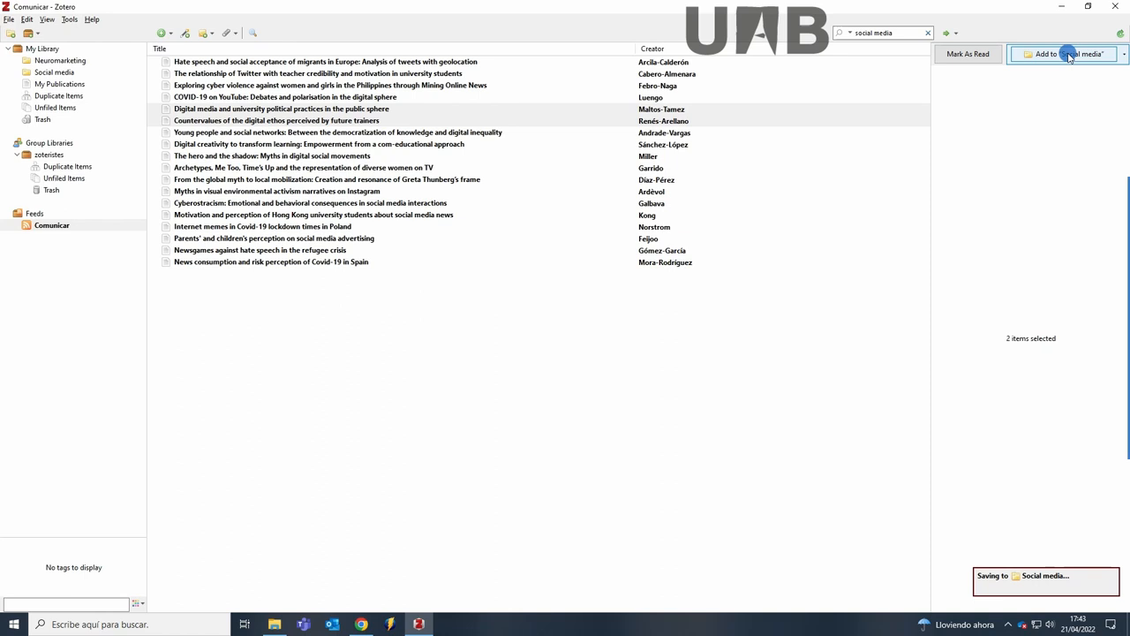
pyautogui.click(927, 32)
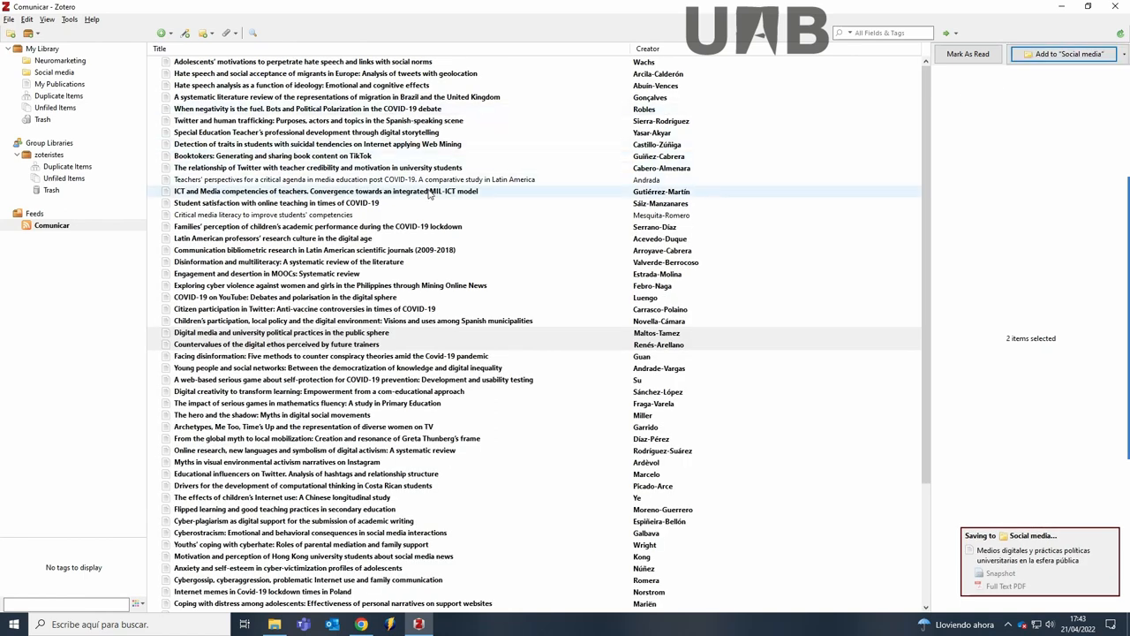
pyautogui.click(54, 70)
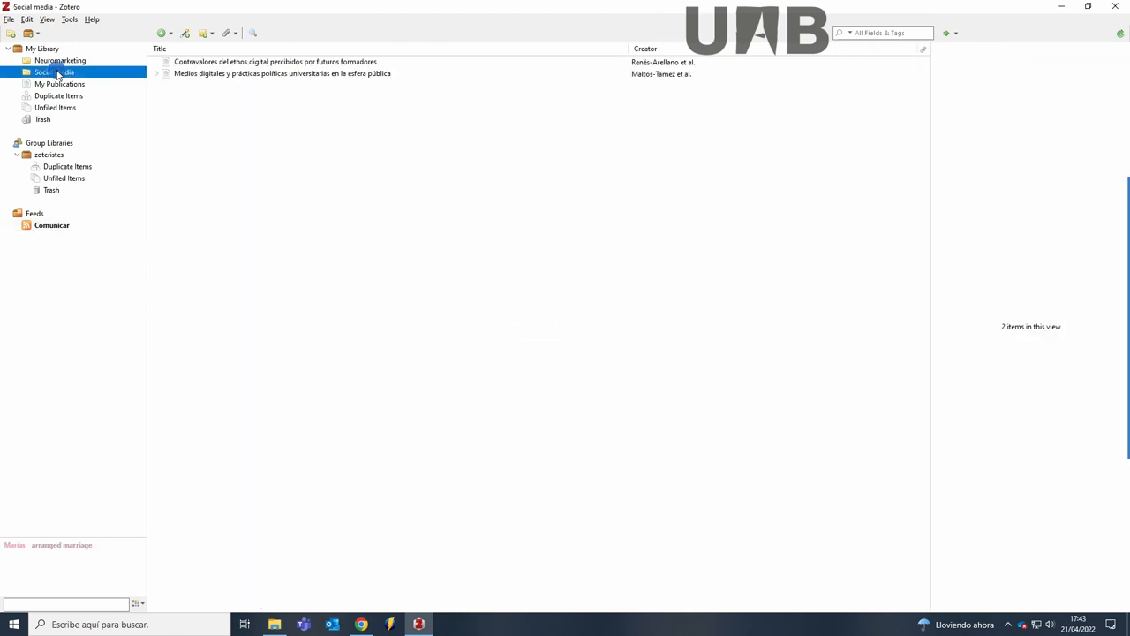
# Step: View one saved article's page on the Comunicar journal website in Chrome
pyautogui.click(155, 62)
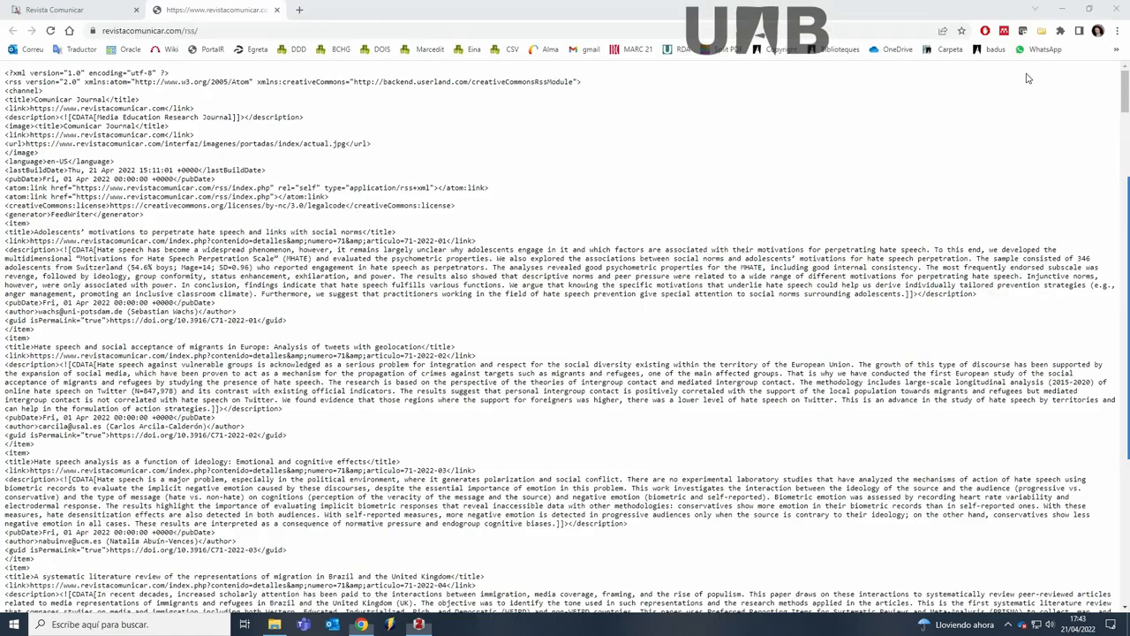
pyautogui.click(353, 10)
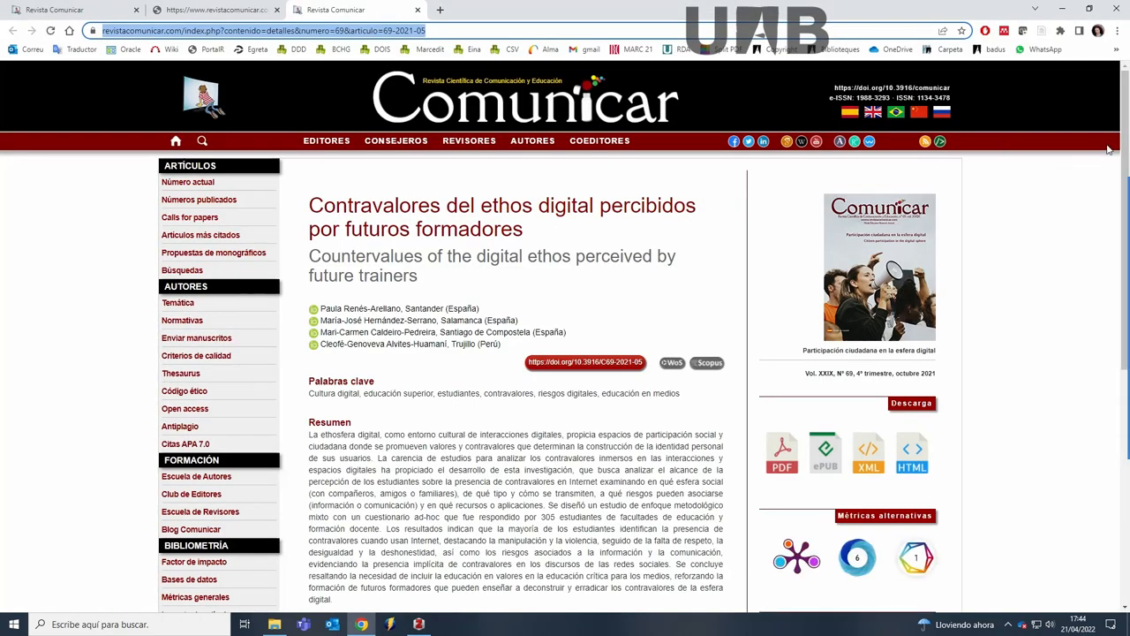